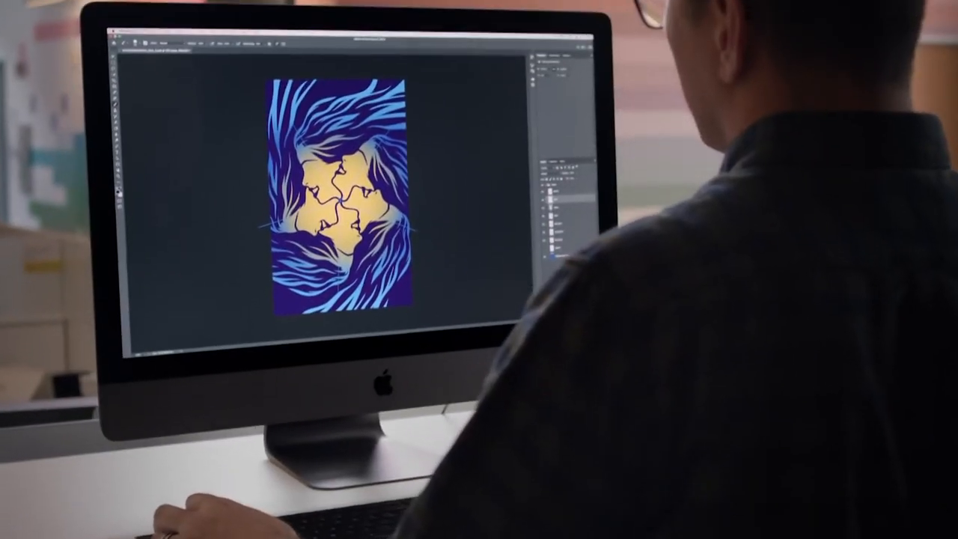
Step: Open the Edit menu over the lasso-selected butterfly photo to reveal Content-Aware Fill
click(227, 10)
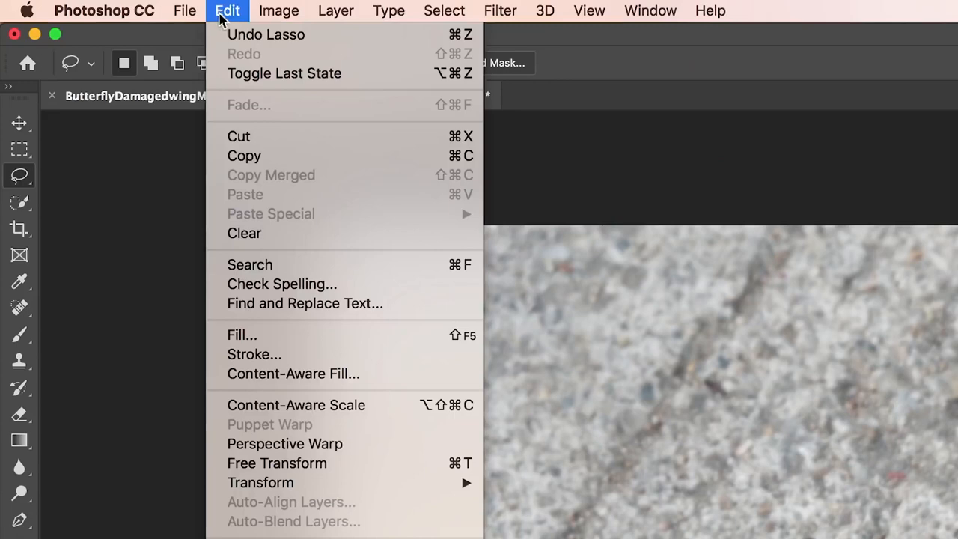